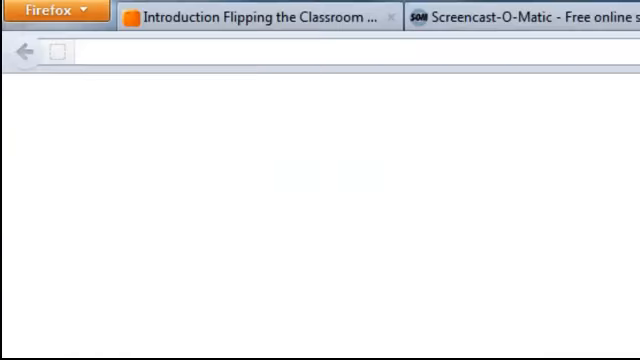
- Go to screencast-o-matic.com in a new Firefox tab
{"action": "type", "text": "screencasto"}
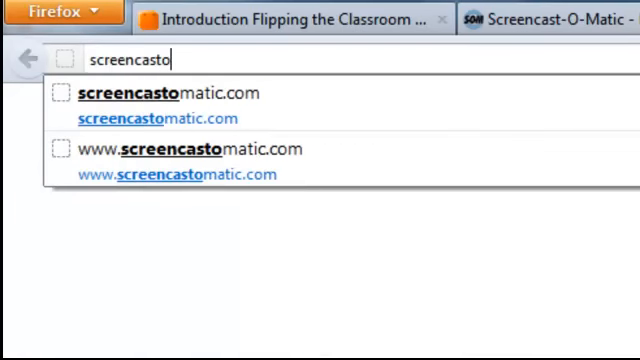
{"action": "type", "text": "matic.com/login?url=%2F"}
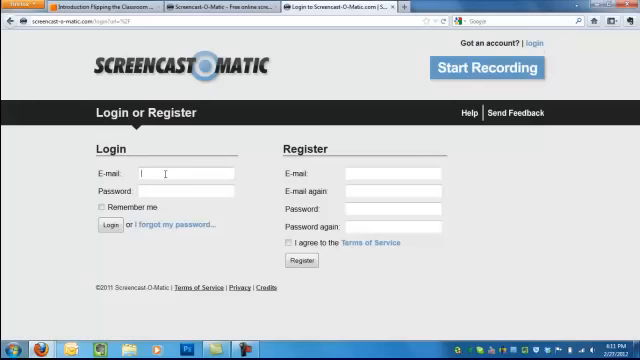
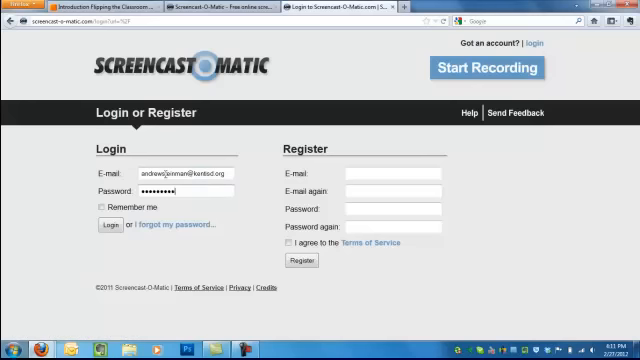
- Log in to the Screencast-O-Matic account as 'andrew' to reach the welcome page
{"action": "left_click", "coordinate": [108, 228]}
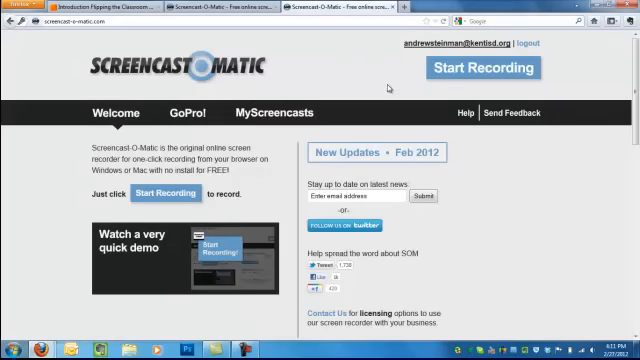
{"action": "mouse_move", "coordinate": [504, 84]}
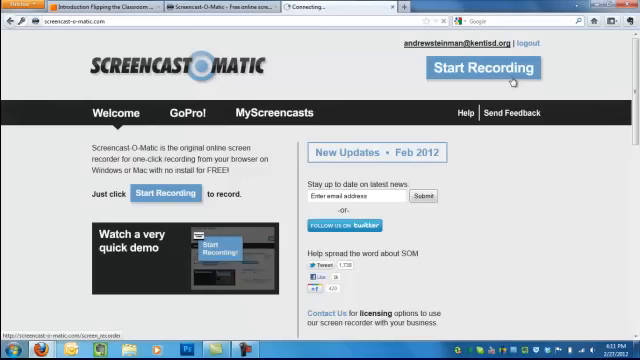
- Launch the screen recorder from the Start Recording button
{"action": "left_click", "coordinate": [488, 68]}
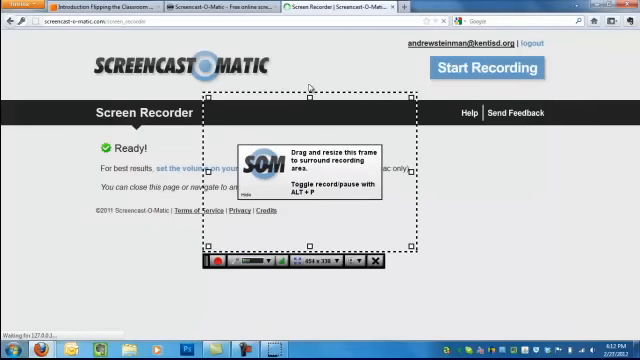
{"action": "mouse_move", "coordinate": [428, 168]}
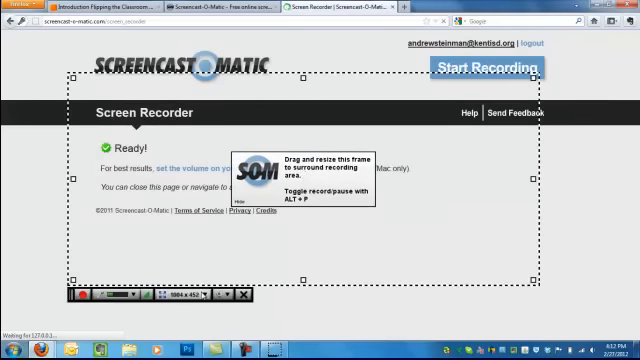
- Set the recording area size to Fullscreen
{"action": "left_click", "coordinate": [244, 300]}
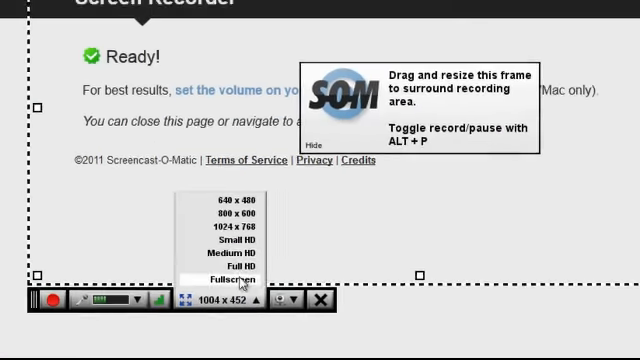
{"action": "left_click", "coordinate": [240, 278]}
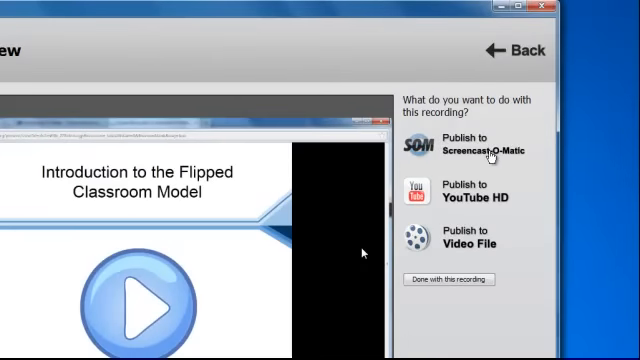
{"action": "mouse_move", "coordinate": [458, 254]}
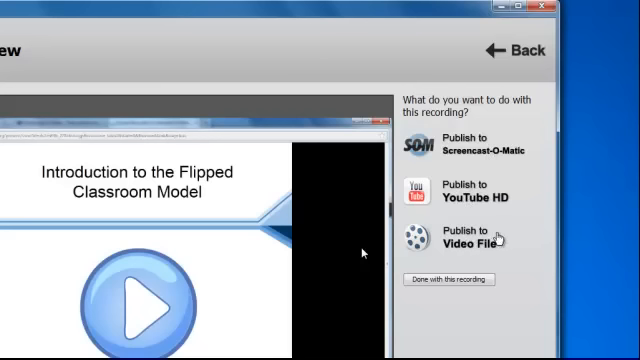
{"action": "mouse_move", "coordinate": [500, 150]}
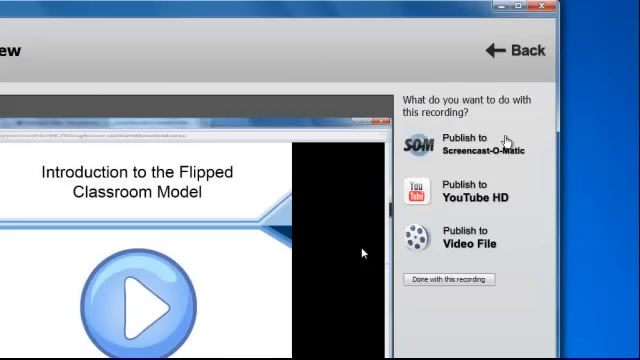
{"action": "mouse_move", "coordinate": [520, 196]}
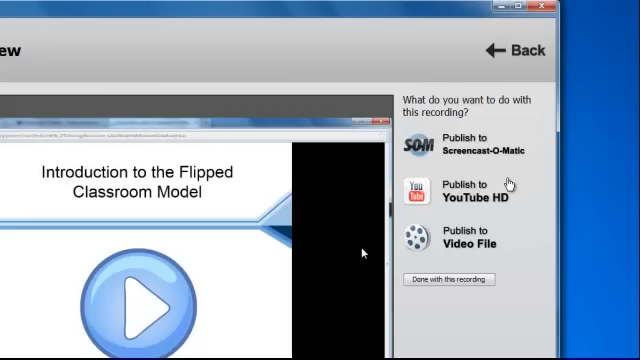
{"action": "mouse_move", "coordinate": [528, 152]}
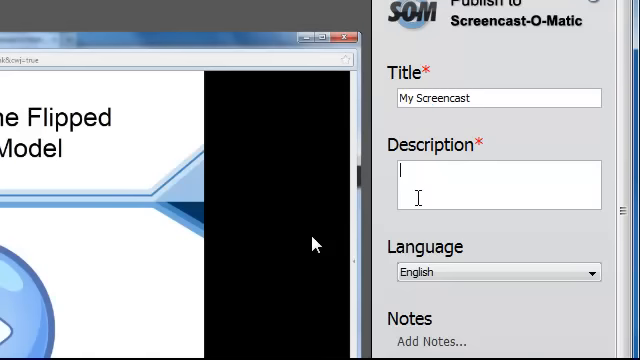
- Describe the recording as 'My Screencast' and upload it to SOM
{"action": "type", "text": "My Screencast"}
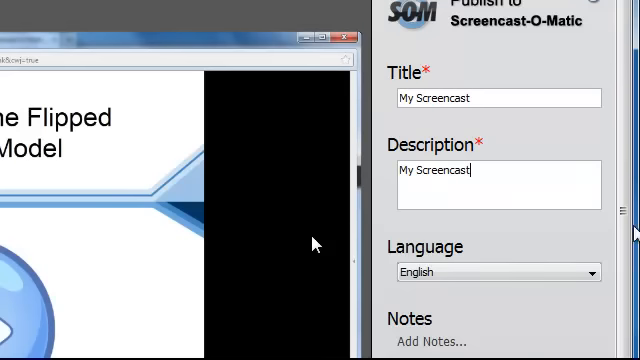
{"action": "scroll", "scroll_direction": "down", "scroll_amount": 3}
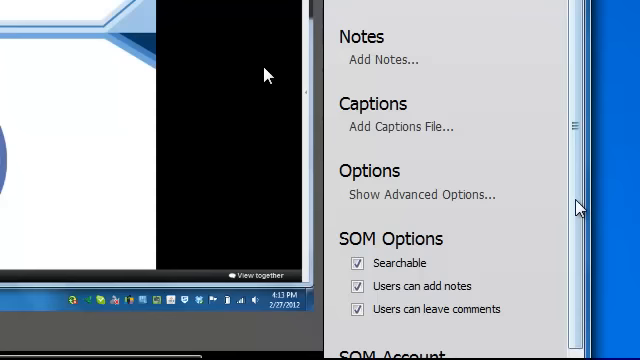
{"action": "scroll", "scroll_direction": "down", "scroll_amount": 3}
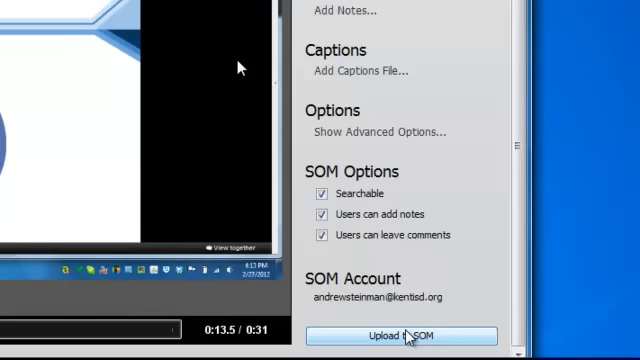
{"action": "left_click", "coordinate": [404, 336]}
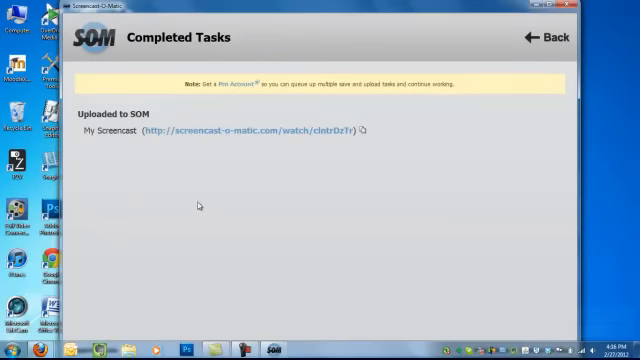
{"action": "mouse_move", "coordinate": [220, 140]}
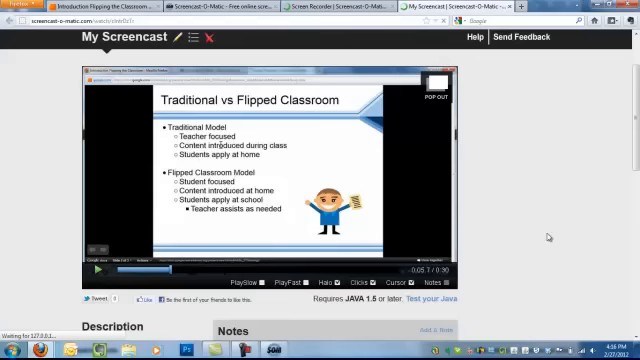
- Scroll the watch page down to the Share Link and Embed Code sections
{"action": "scroll", "scroll_direction": "down", "scroll_amount": 3}
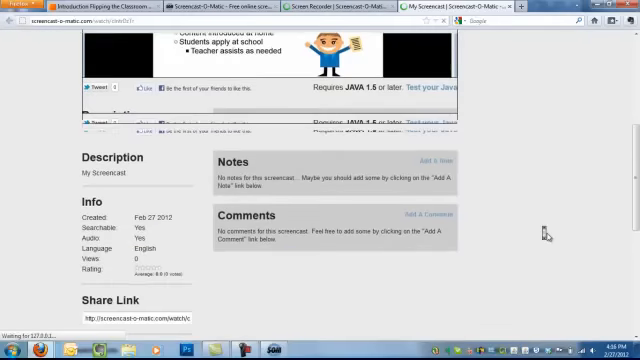
{"action": "scroll", "scroll_direction": "down", "scroll_amount": 3}
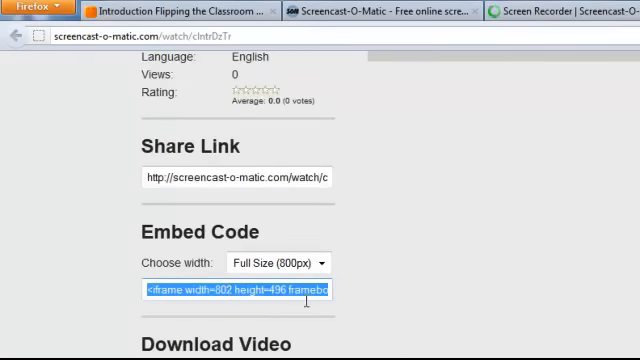
{"action": "mouse_move", "coordinate": [392, 304]}
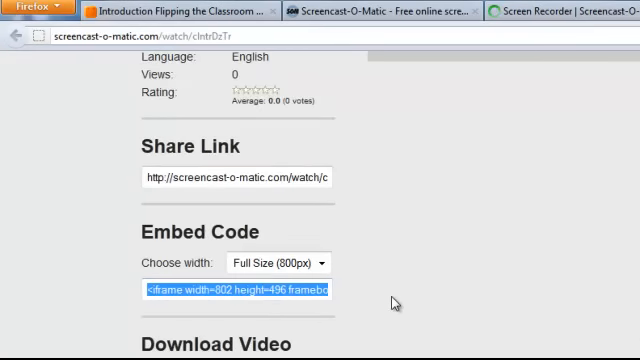